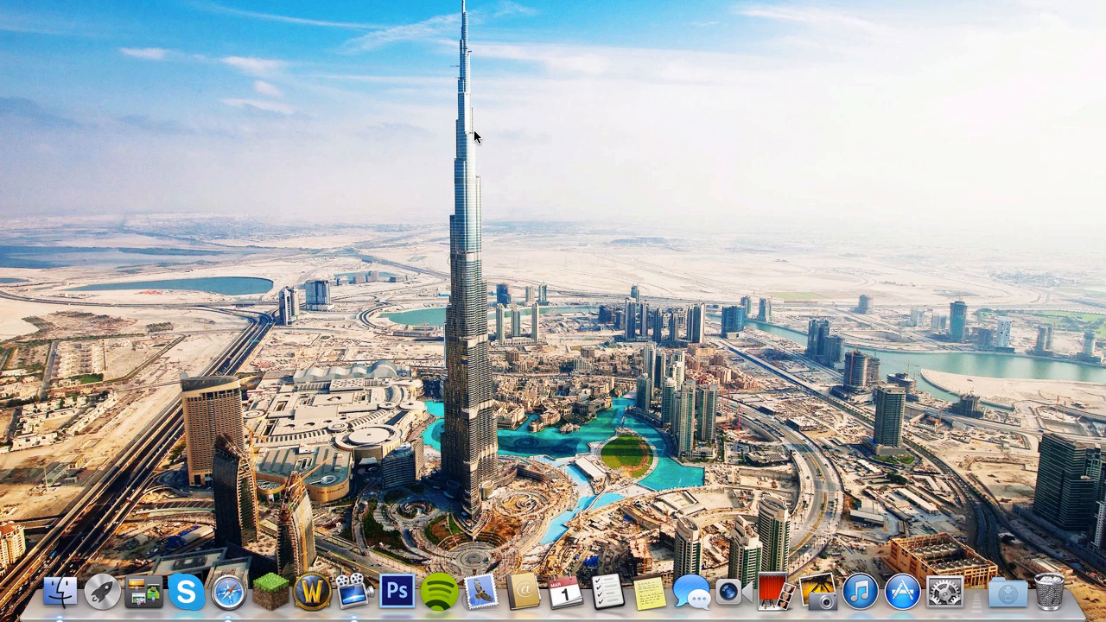
pyautogui.moveTo(271, 588)
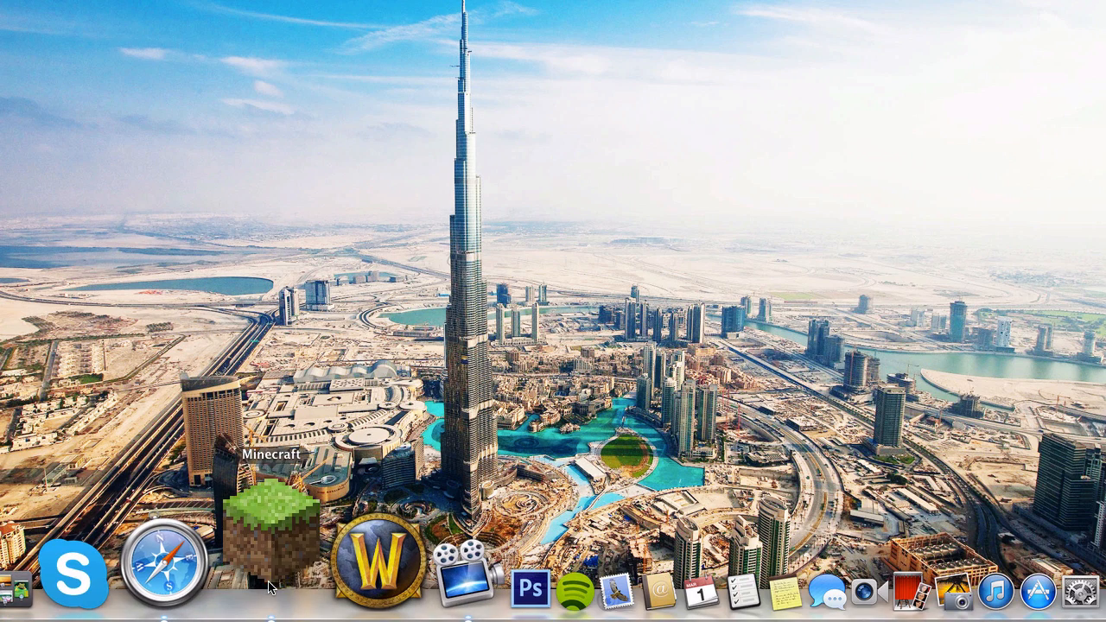
# Force a fresh redownload of the game from the launcher's Options before logging in.
pyautogui.click(271, 527)
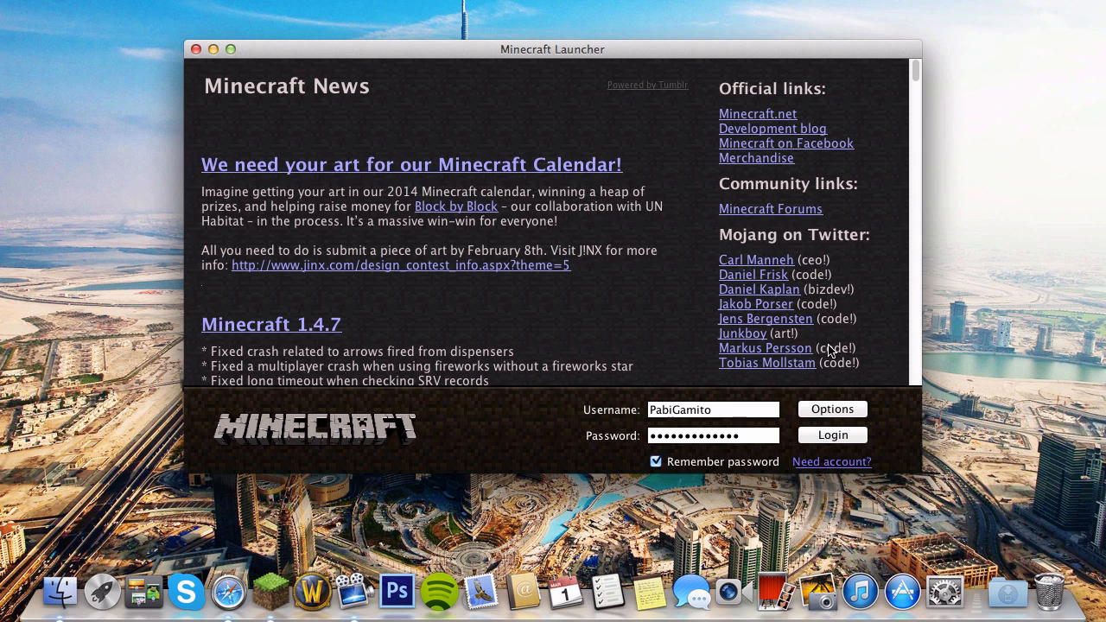
pyautogui.click(831, 408)
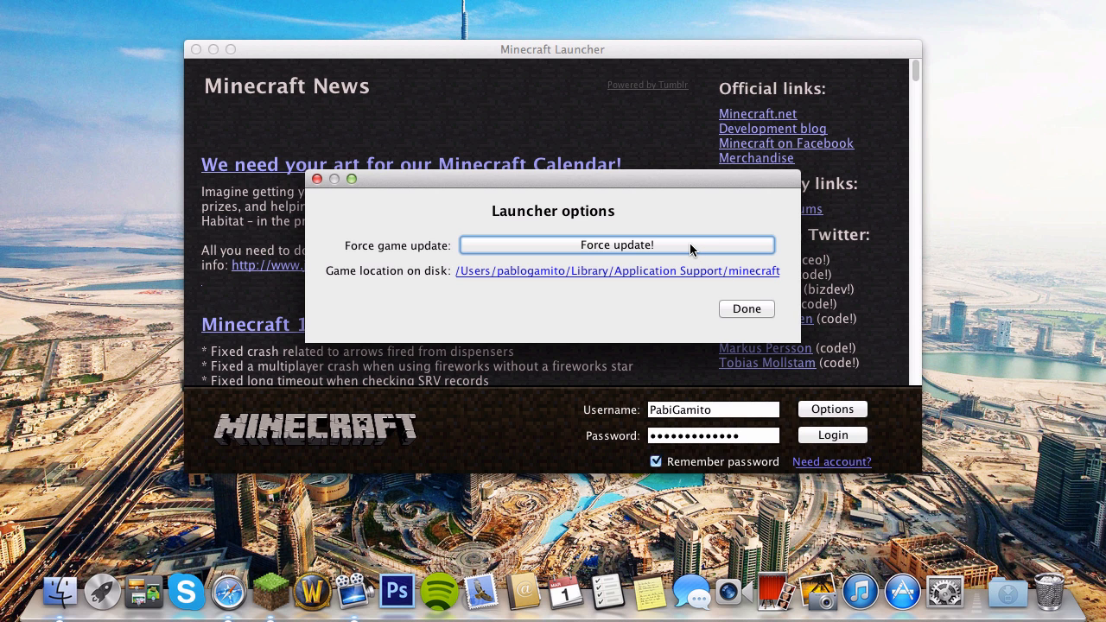
pyautogui.click(617, 245)
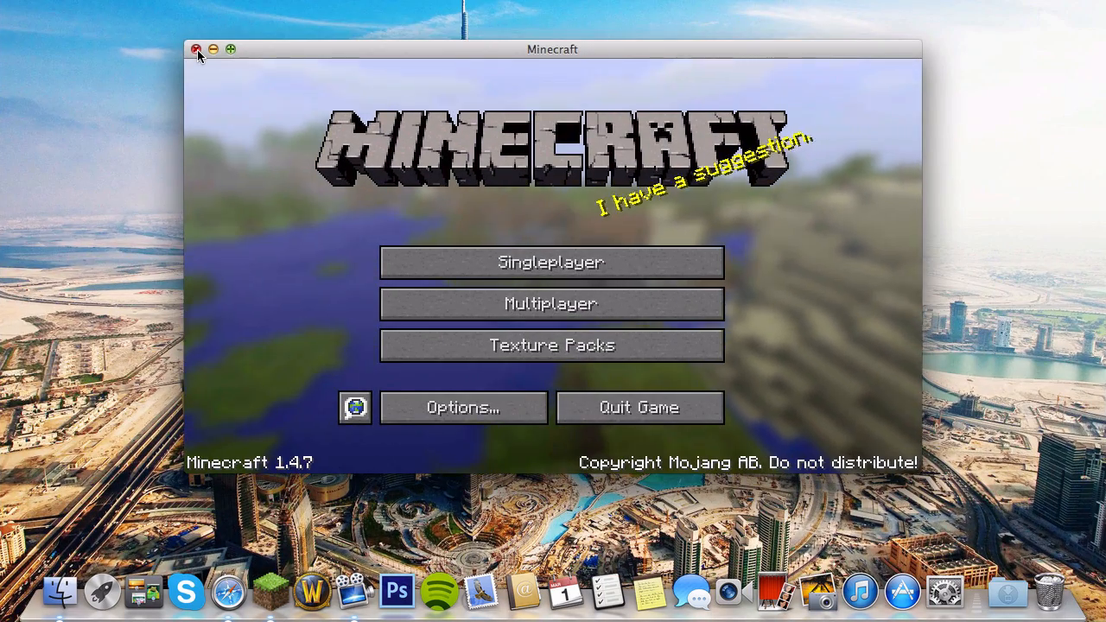
# Quit Minecraft and download Easy Aether Installation.zip from the MediaFire page in Safari.
pyautogui.click(197, 48)
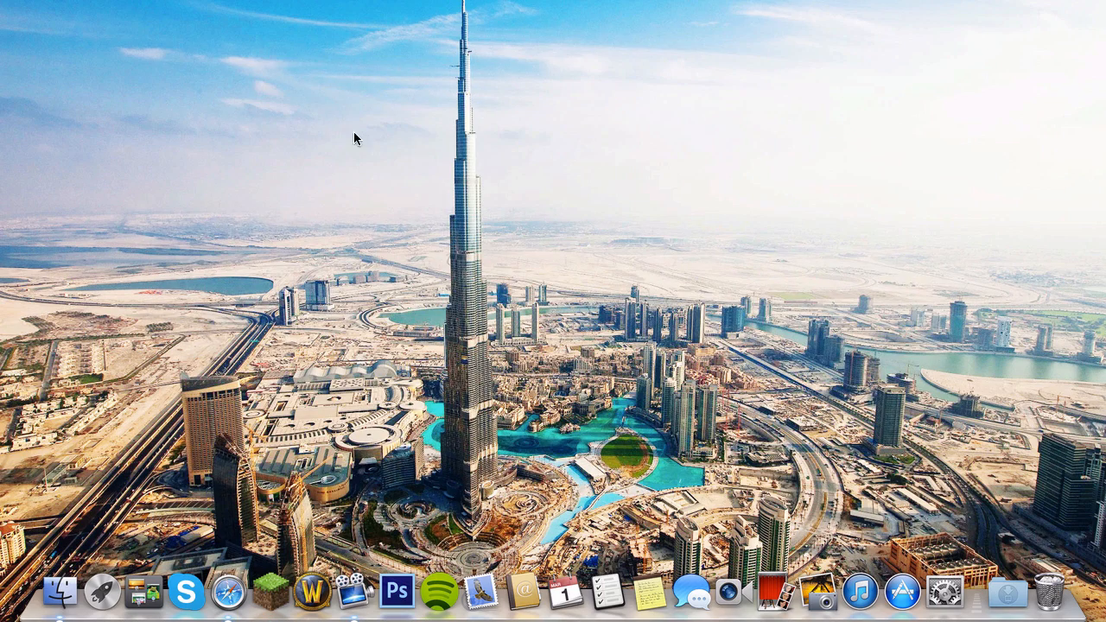
pyautogui.moveTo(228, 591)
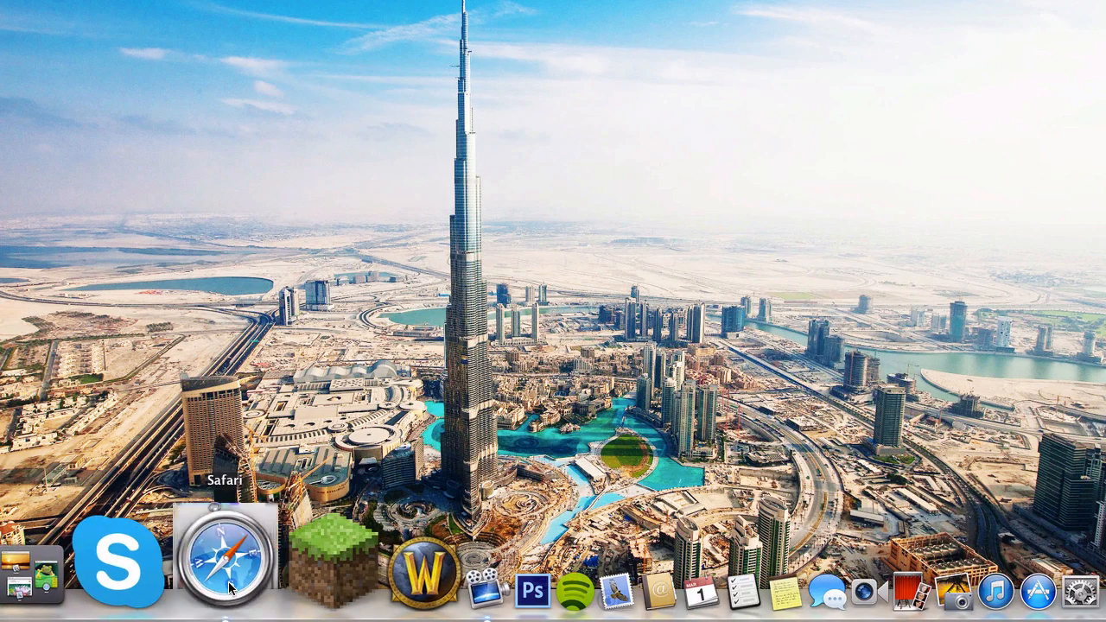
pyautogui.click(228, 562)
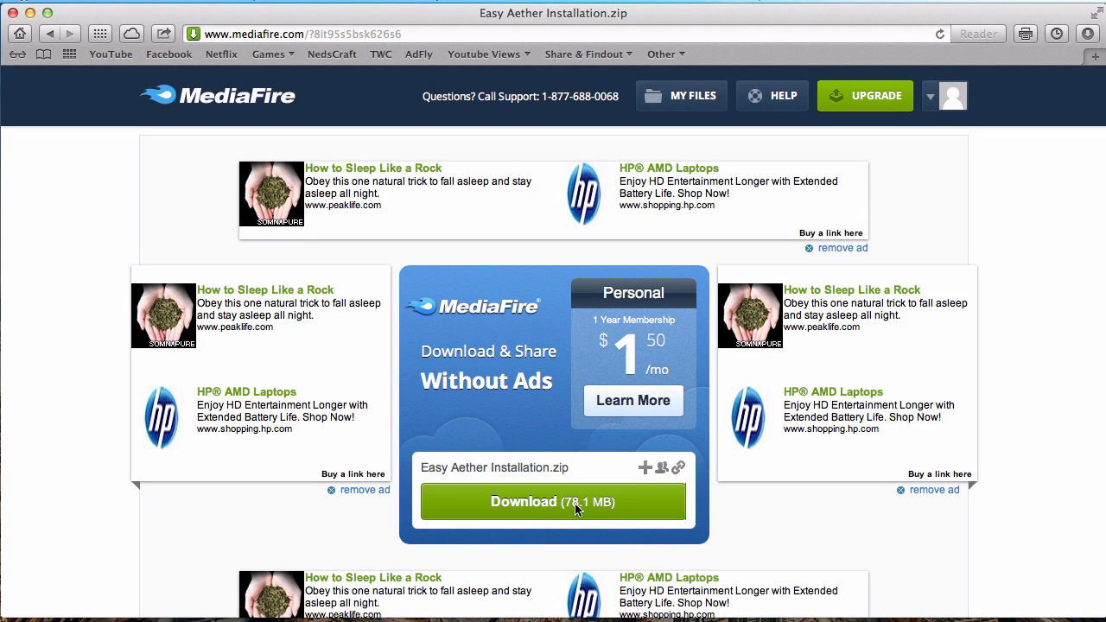
pyautogui.moveTo(556, 515)
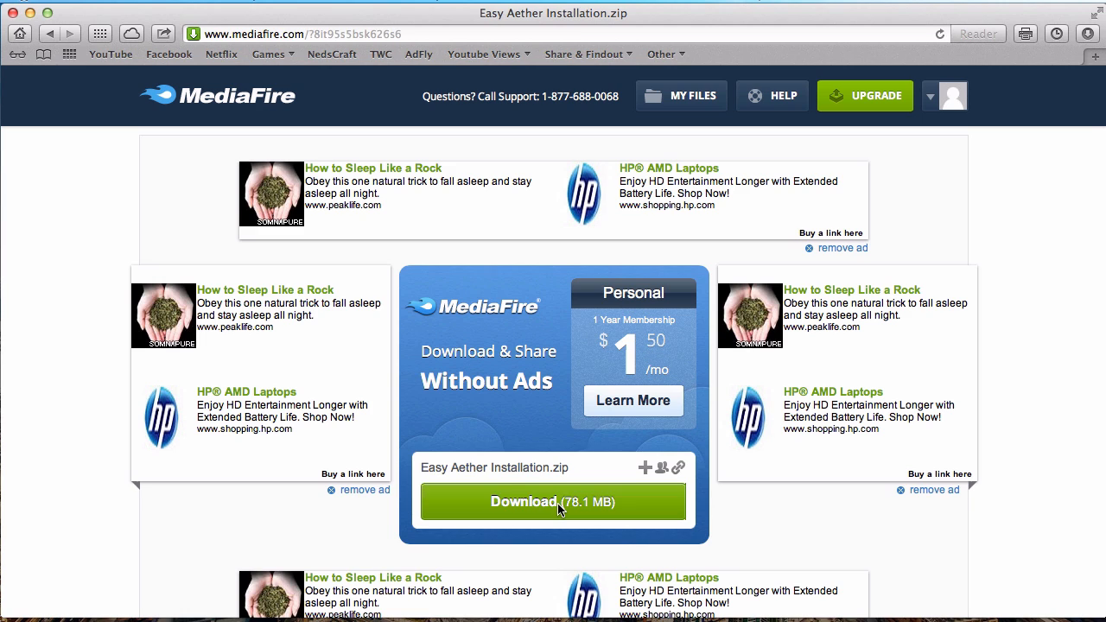
pyautogui.click(553, 501)
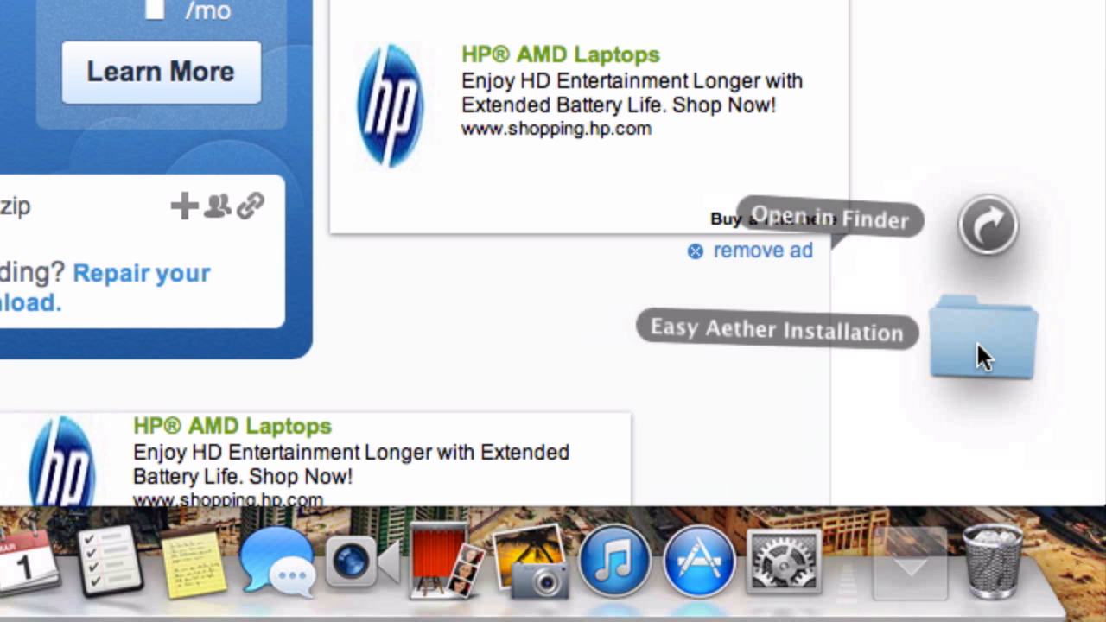
# Open the Easy Aether Installation folder from the Downloads stack in Finder.
pyautogui.click(826, 219)
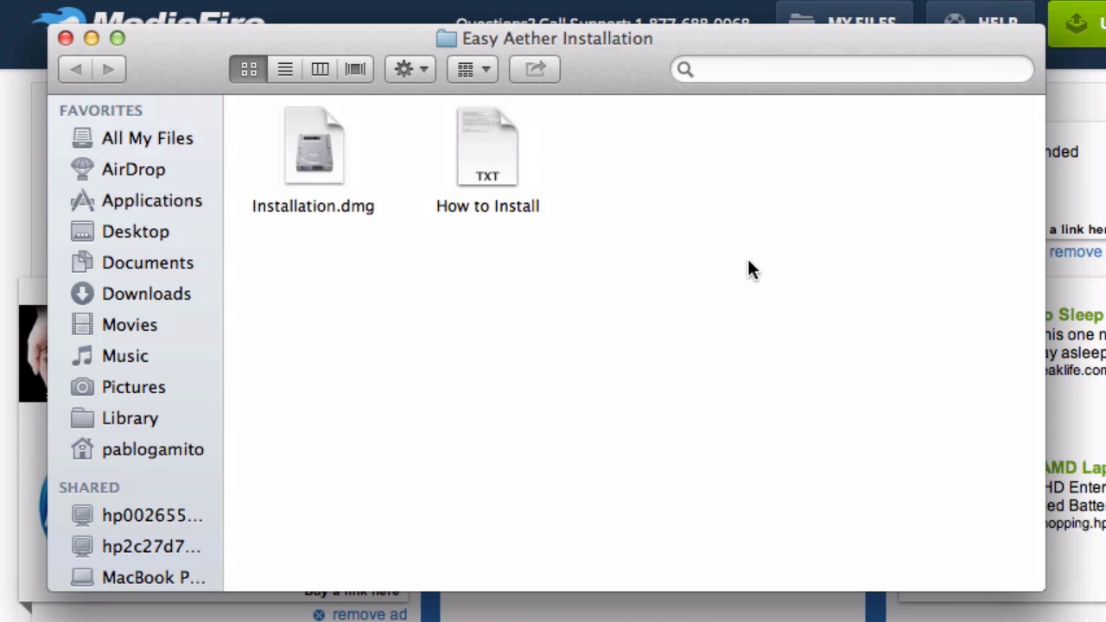
pyautogui.moveTo(785, 310)
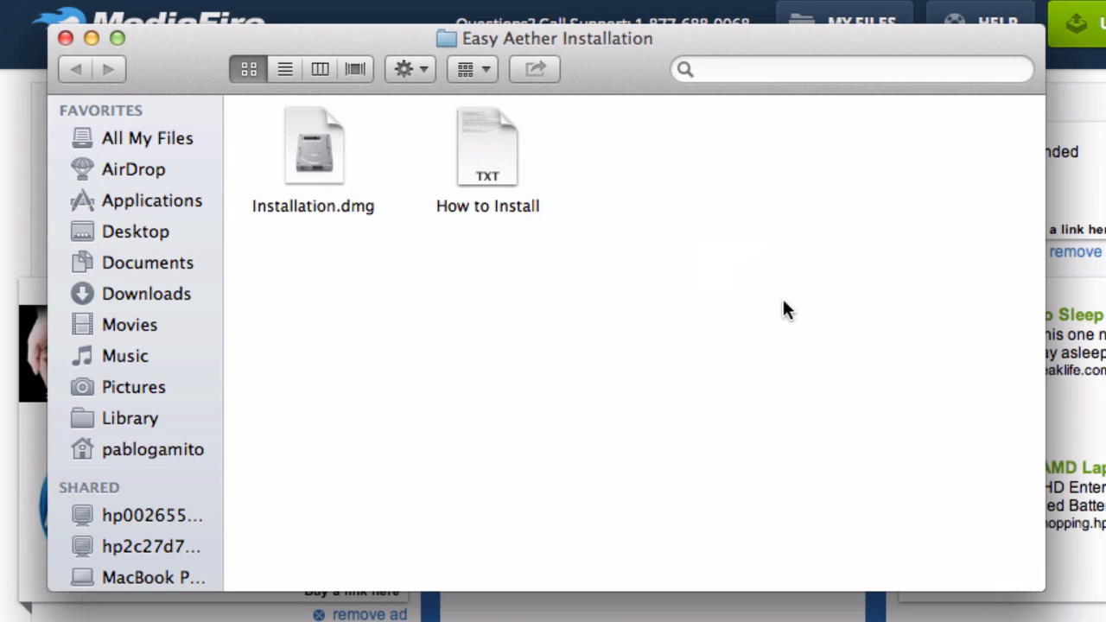
pyautogui.moveTo(671, 181)
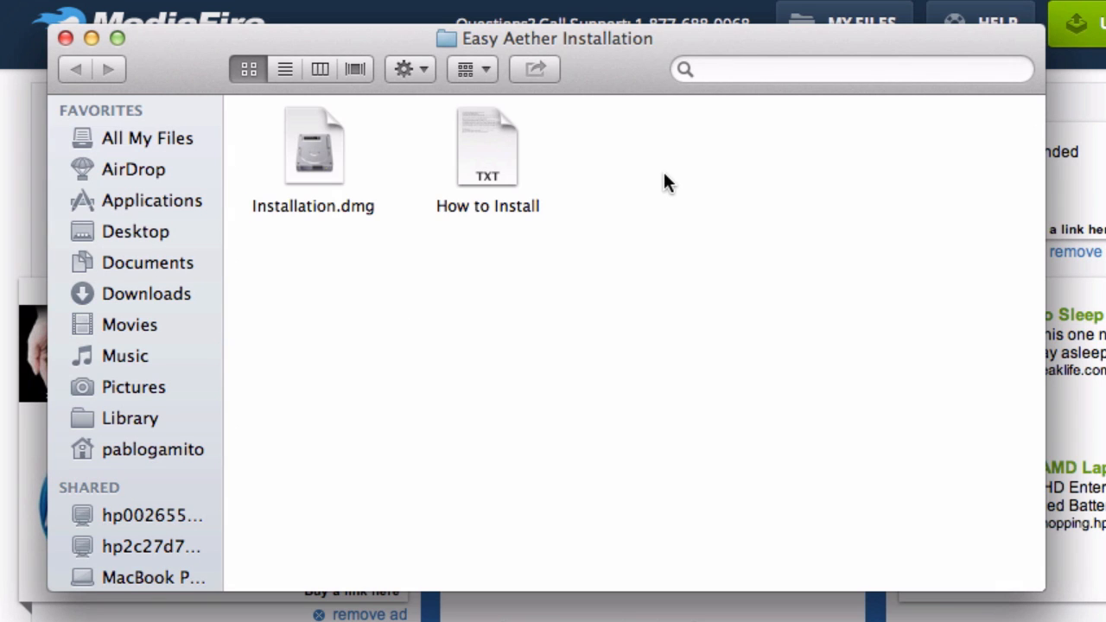
pyautogui.moveTo(446, 228)
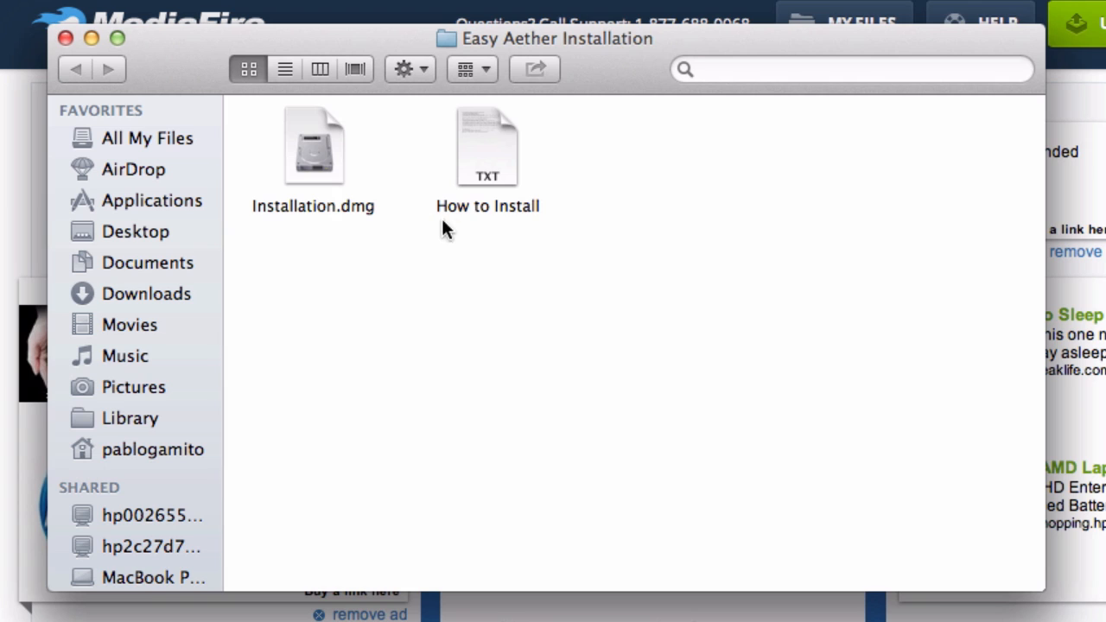
pyautogui.moveTo(562, 169)
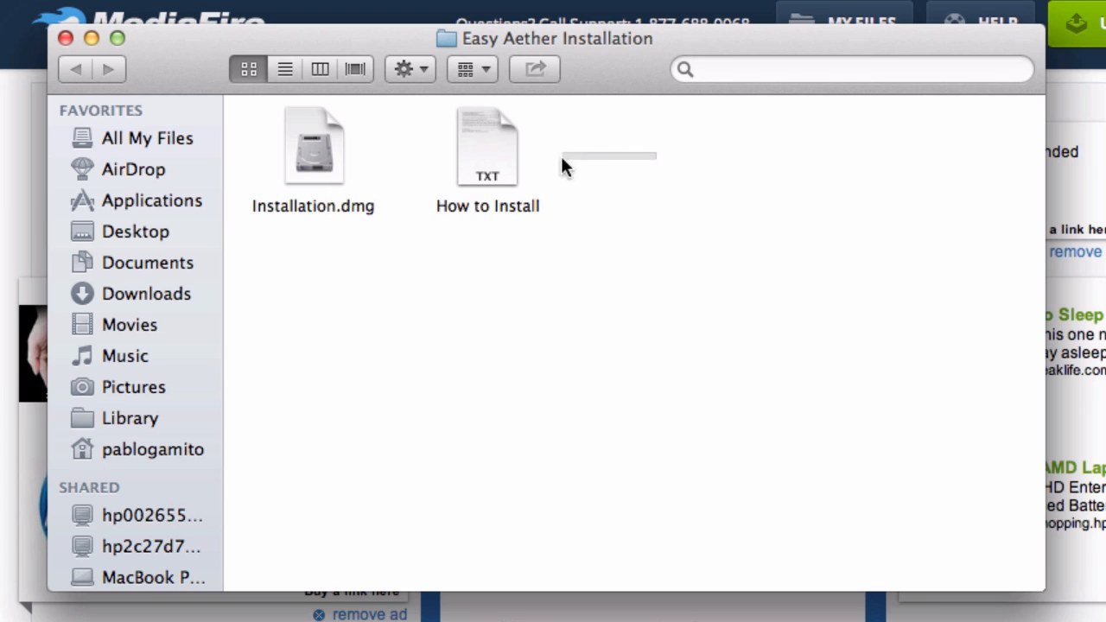
pyautogui.moveTo(723, 223)
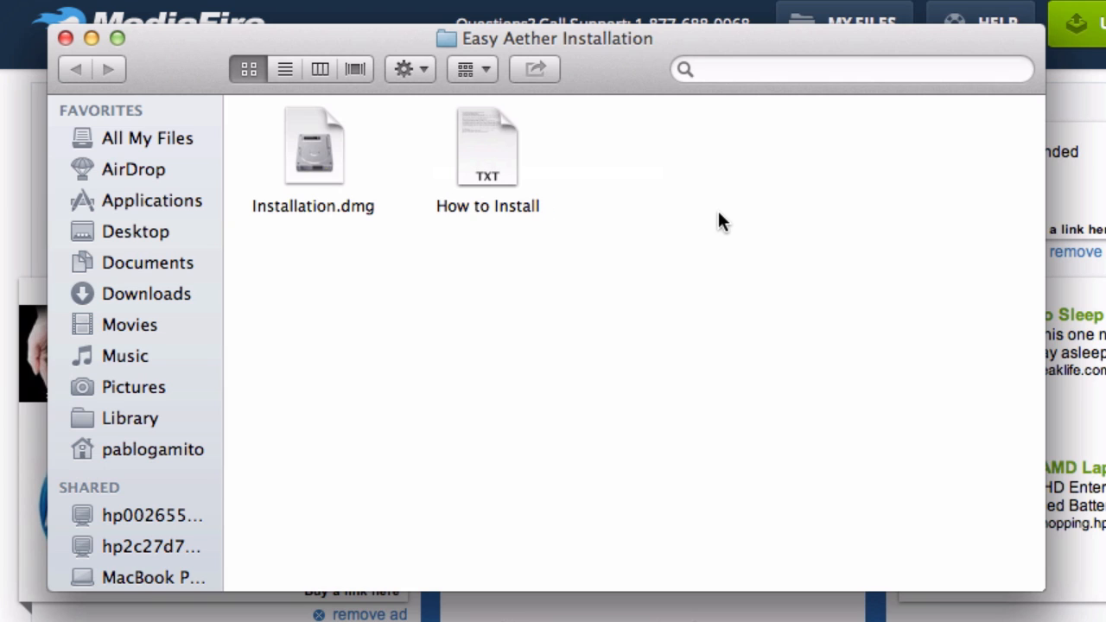
pyautogui.moveTo(326, 166)
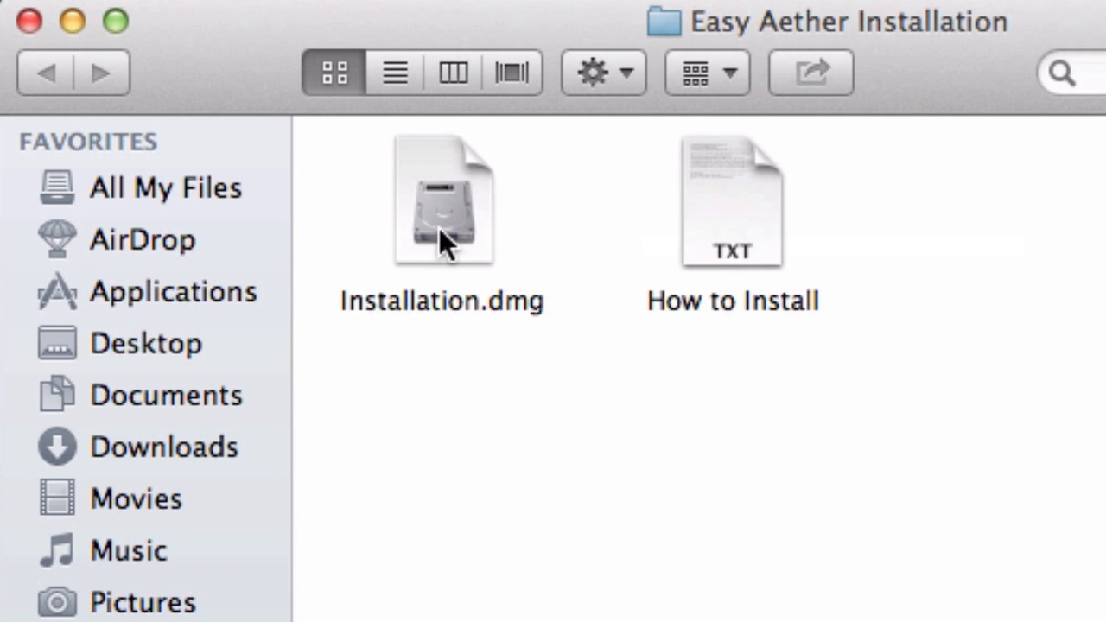
pyautogui.moveTo(453, 233)
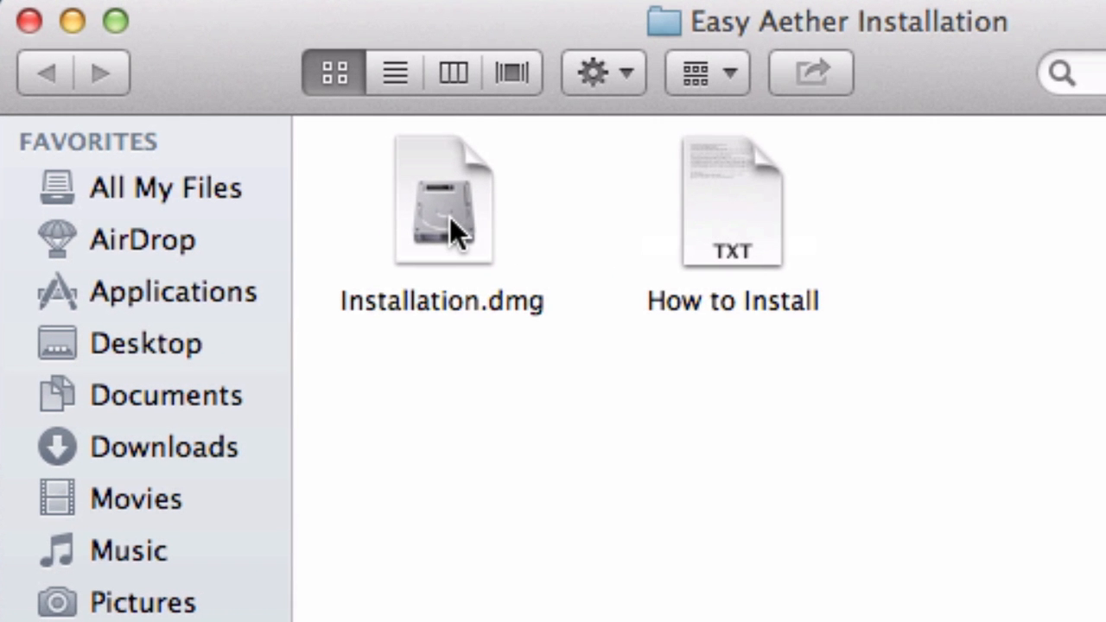
# Mount Installation.dmg and copy its minecraft.jar into bin, replacing the existing jar.
pyautogui.doubleClick(442, 199)
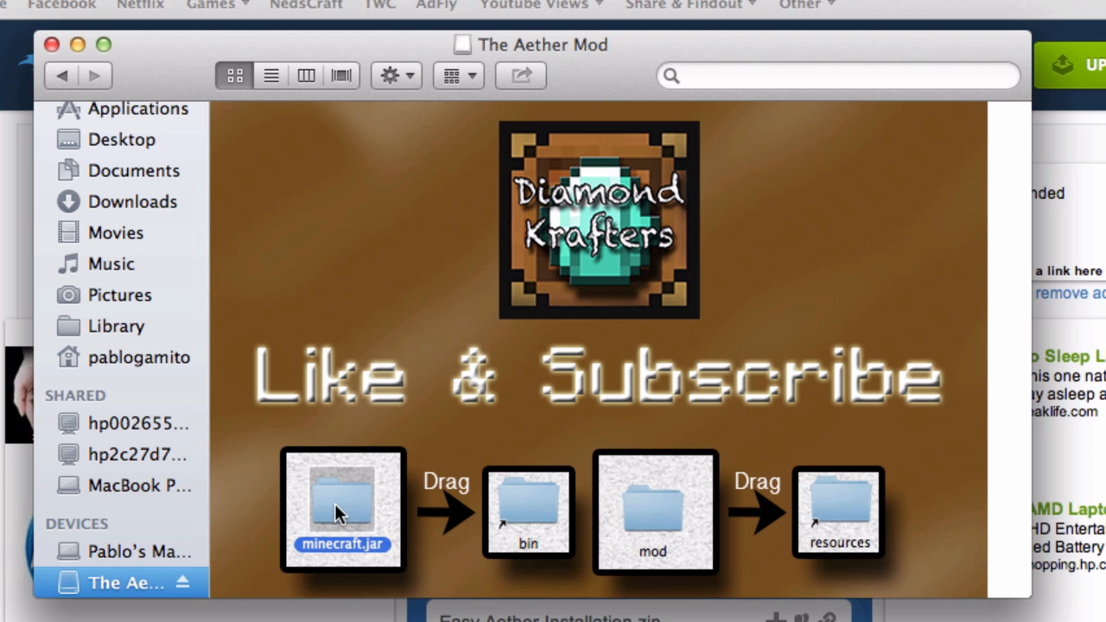
pyautogui.moveTo(342, 510); pyautogui.dragTo(529, 510)
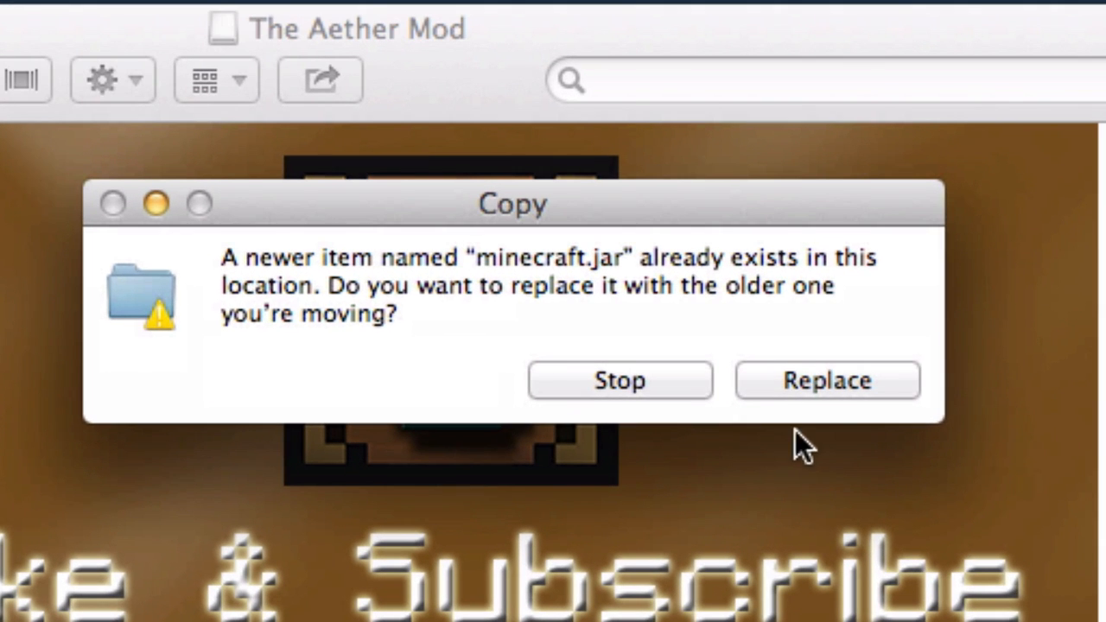
pyautogui.click(826, 380)
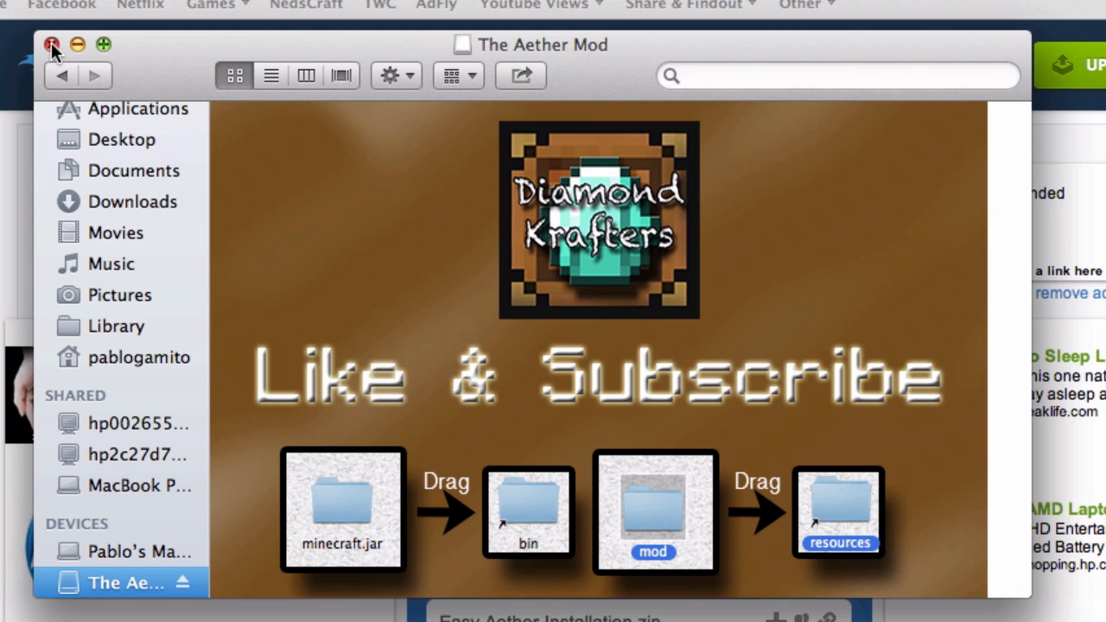
# Close The Aether Mod window, relaunch Minecraft and log in to reach the Aether title screen.
pyautogui.click(52, 45)
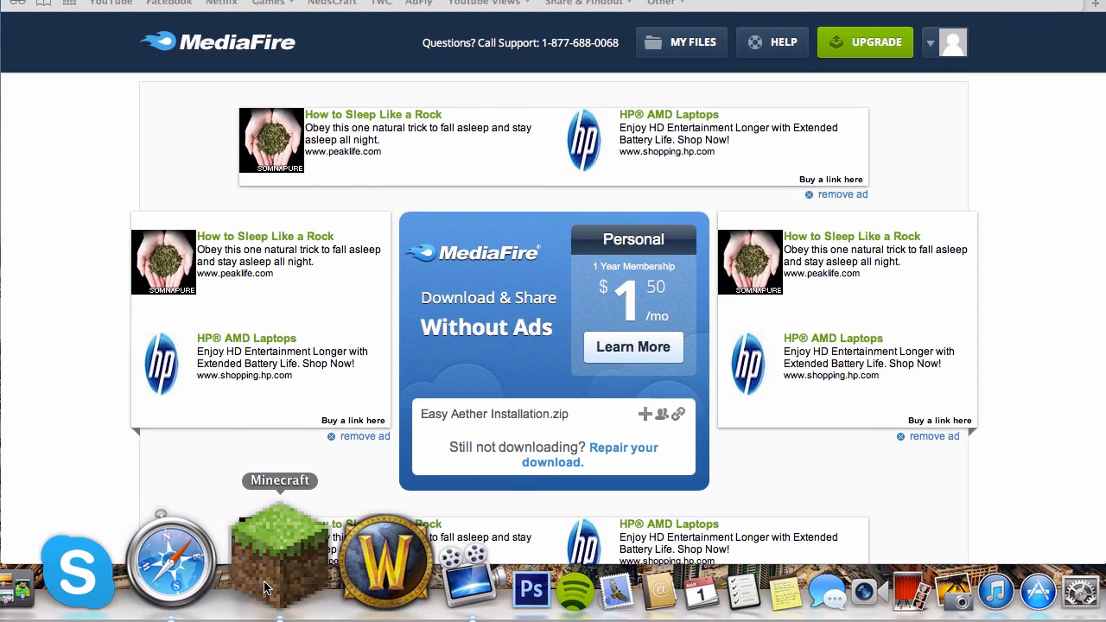
pyautogui.click(280, 561)
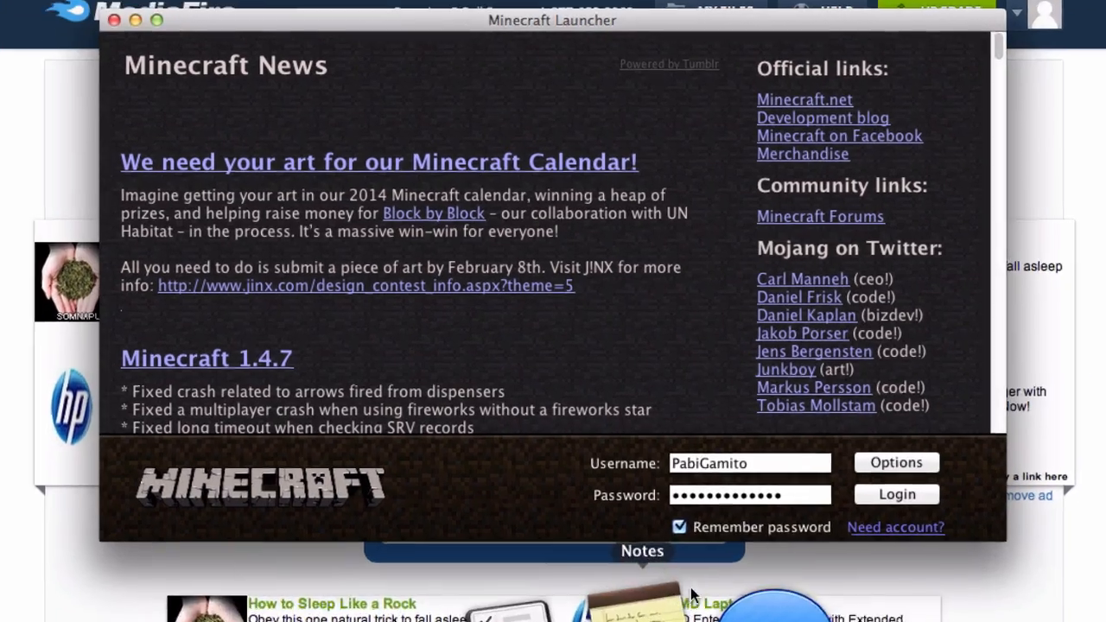
pyautogui.click(896, 494)
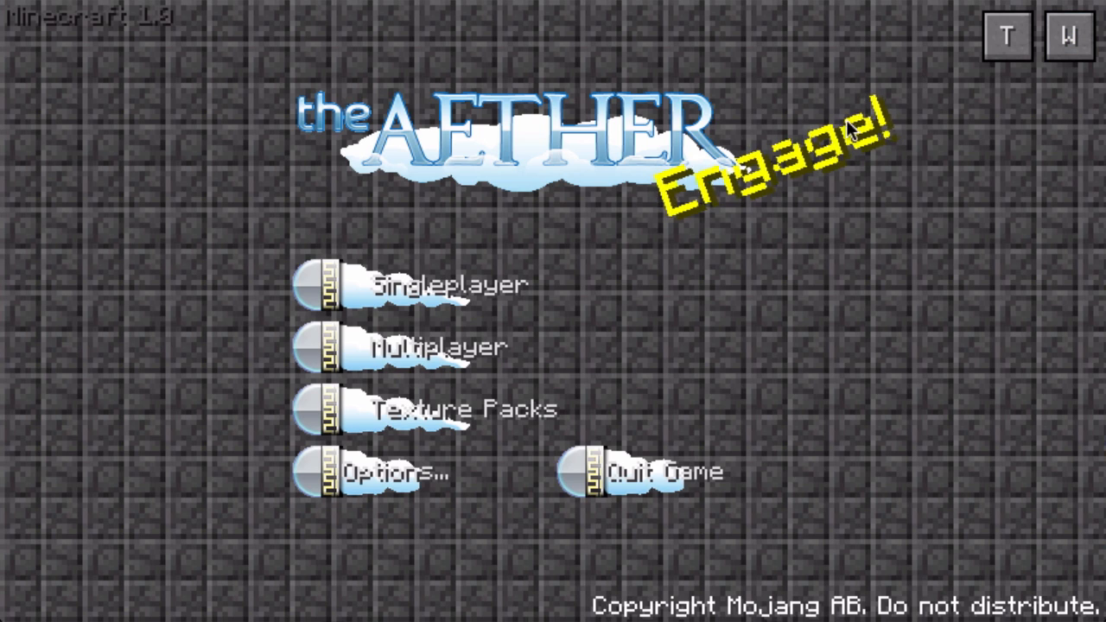
pyautogui.moveTo(977, 104)
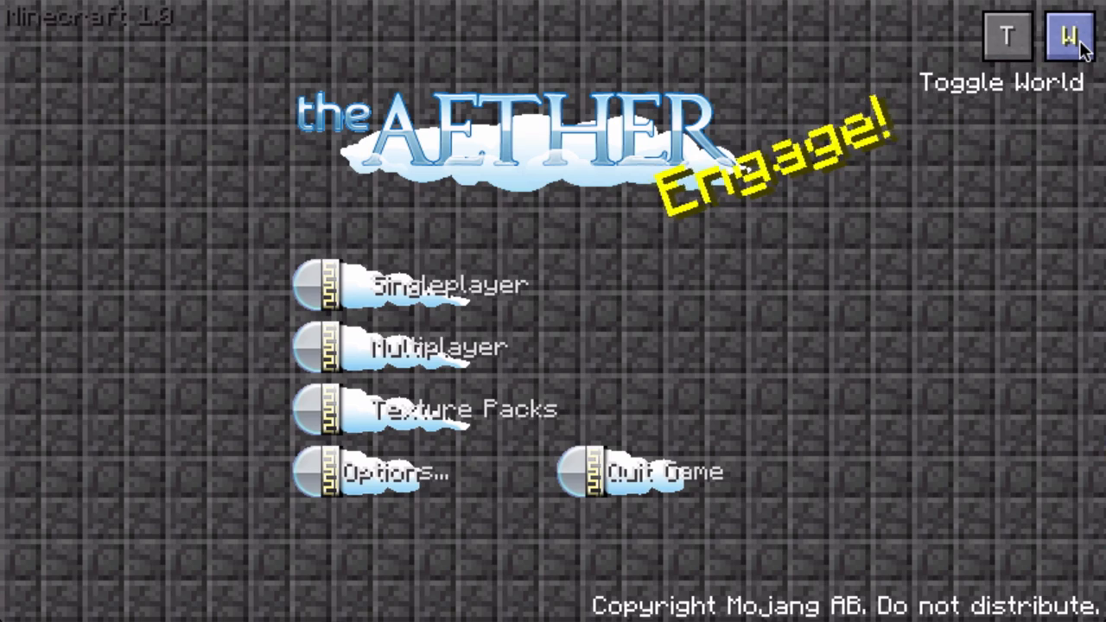
pyautogui.click(1006, 36)
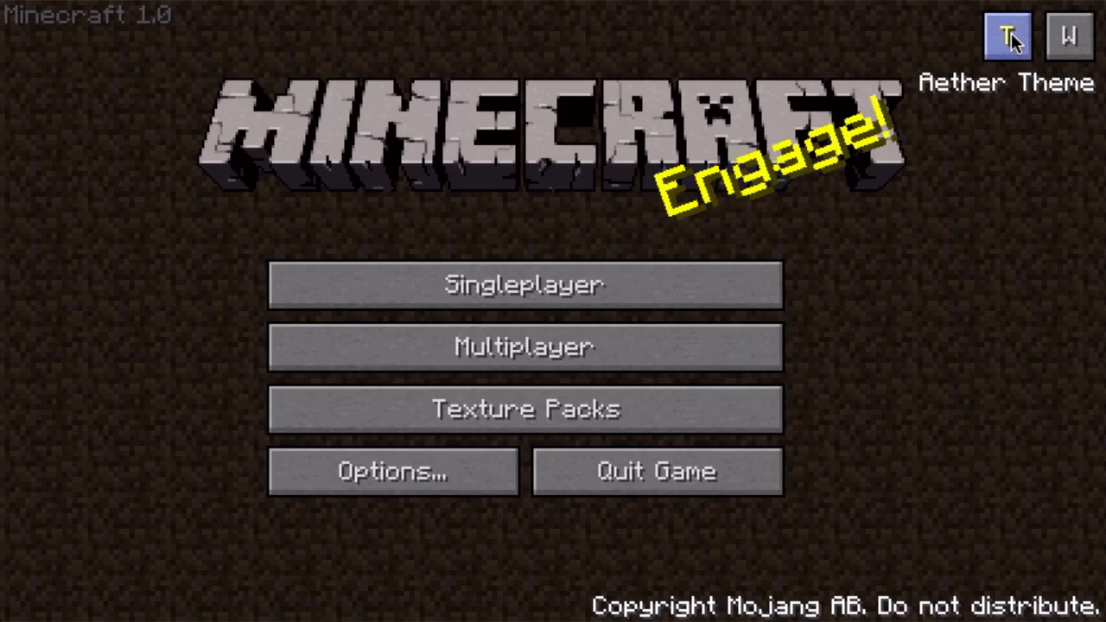
pyautogui.click(1070, 37)
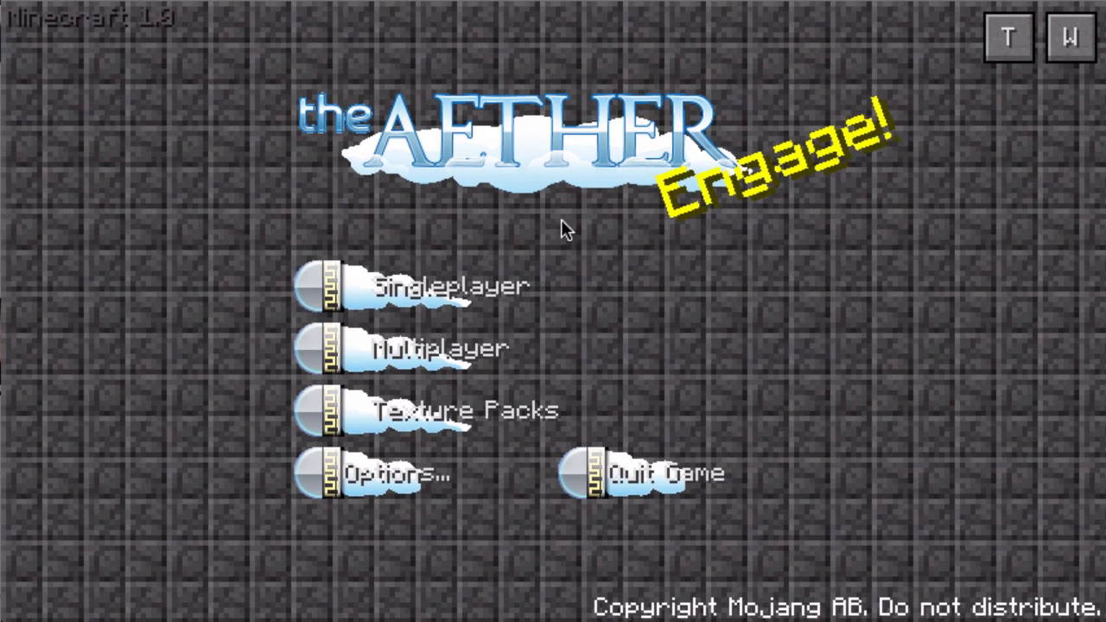
pyautogui.moveTo(747, 184)
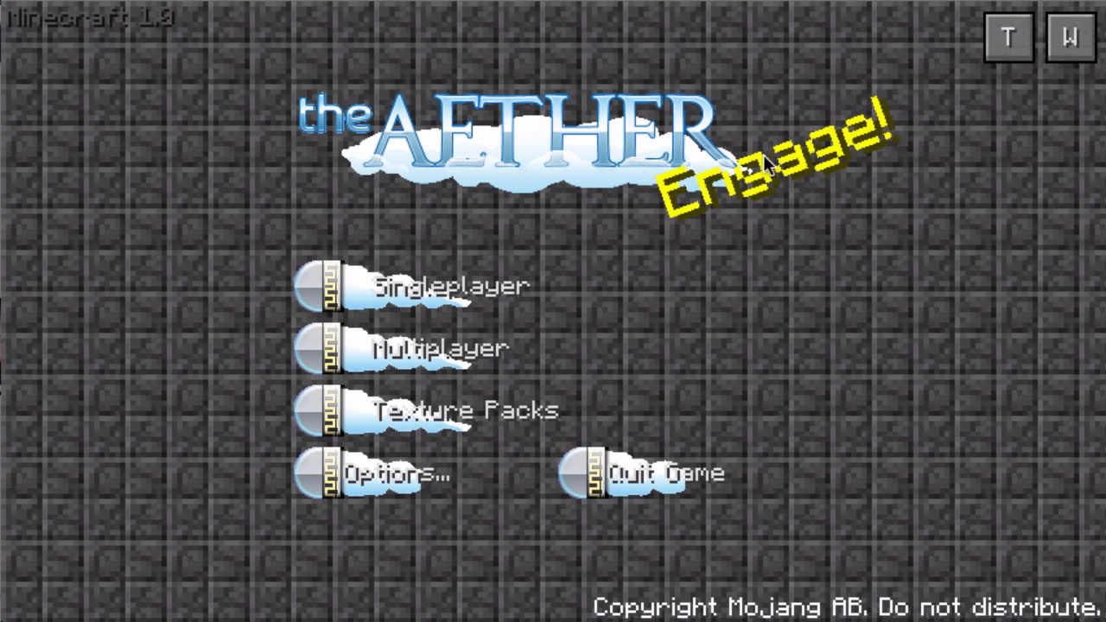
pyautogui.moveTo(581, 151)
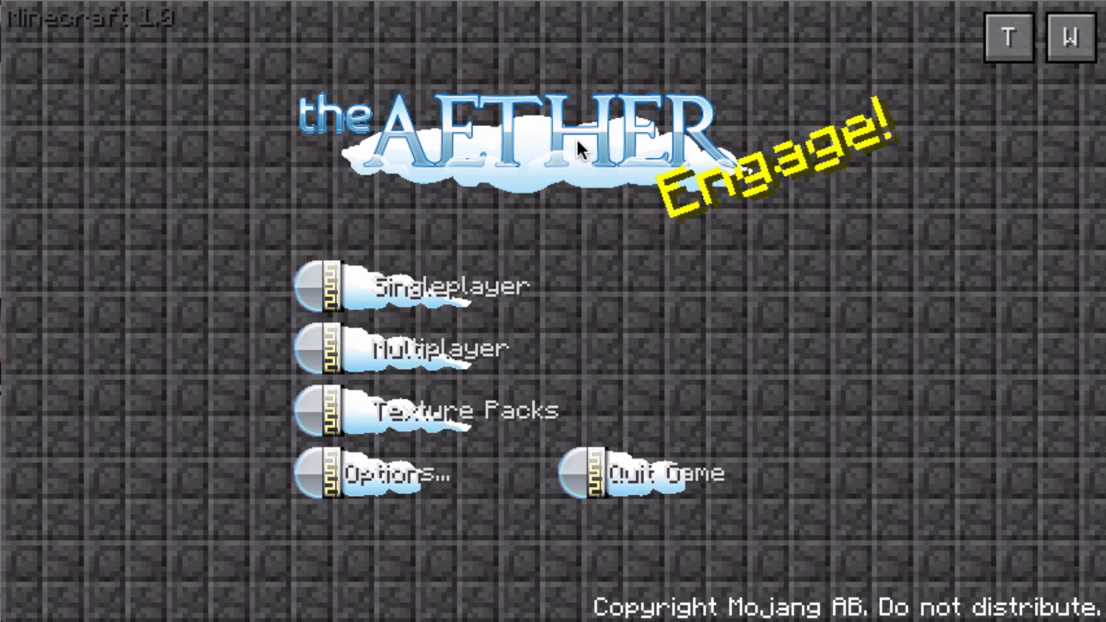